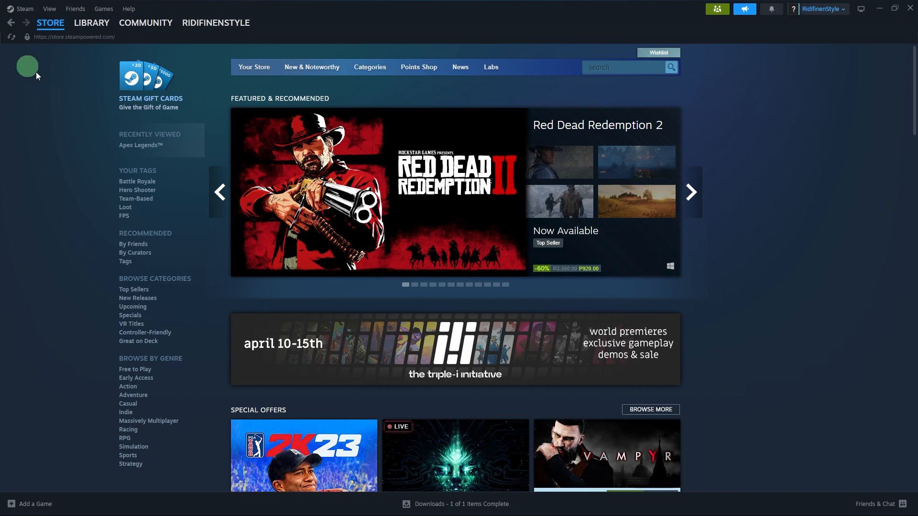
Show the Apex Legends game page from the library list.
{"action": "left_click", "coordinate": [92, 23]}
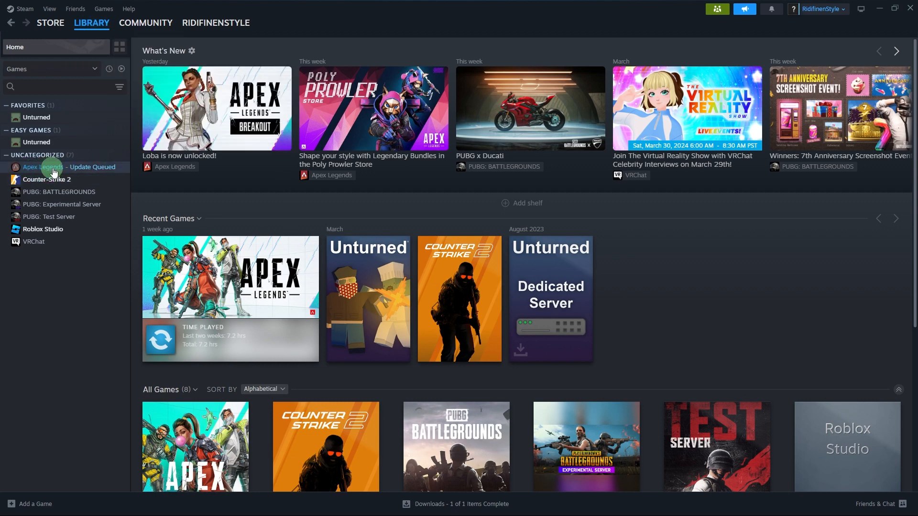
{"action": "left_click", "coordinate": [43, 166]}
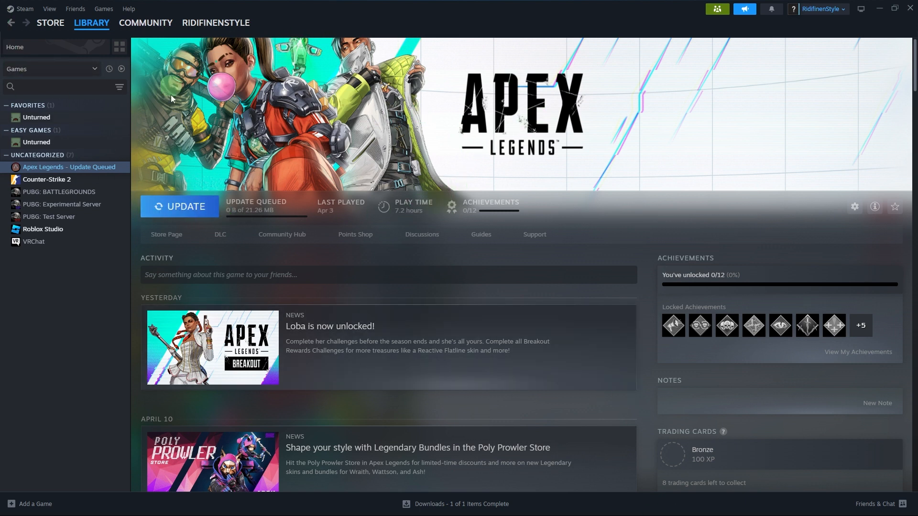
Reach the Add a Friend page with the friend code and quick invite link.
{"action": "left_click", "coordinate": [75, 8]}
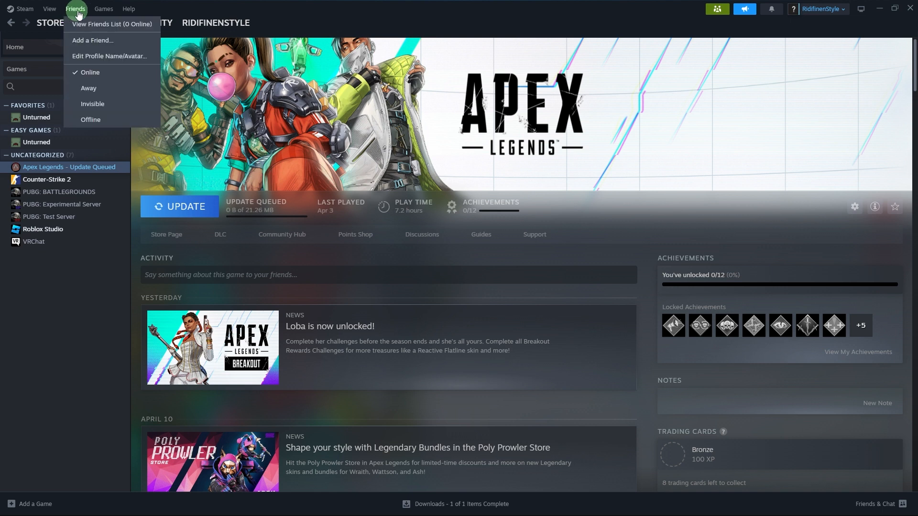
{"action": "left_click", "coordinate": [98, 41]}
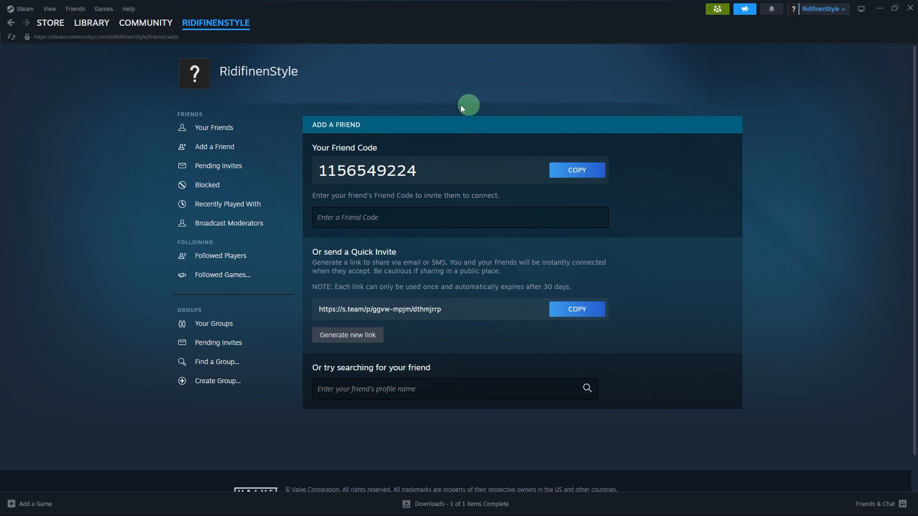
Pair a Steam Link from Remote Play settings, stream to the Samsung device, then return to the Store.
{"action": "left_click", "coordinate": [21, 9]}
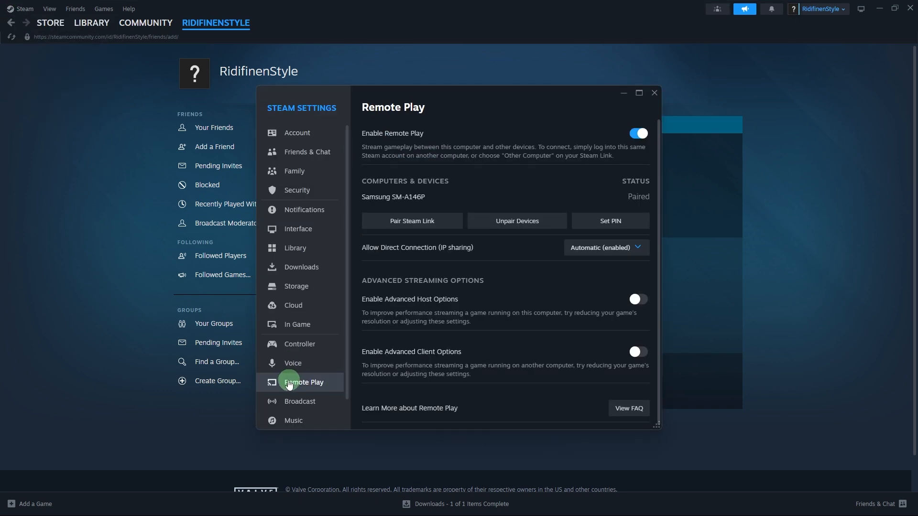
{"action": "mouse_move", "coordinate": [417, 228]}
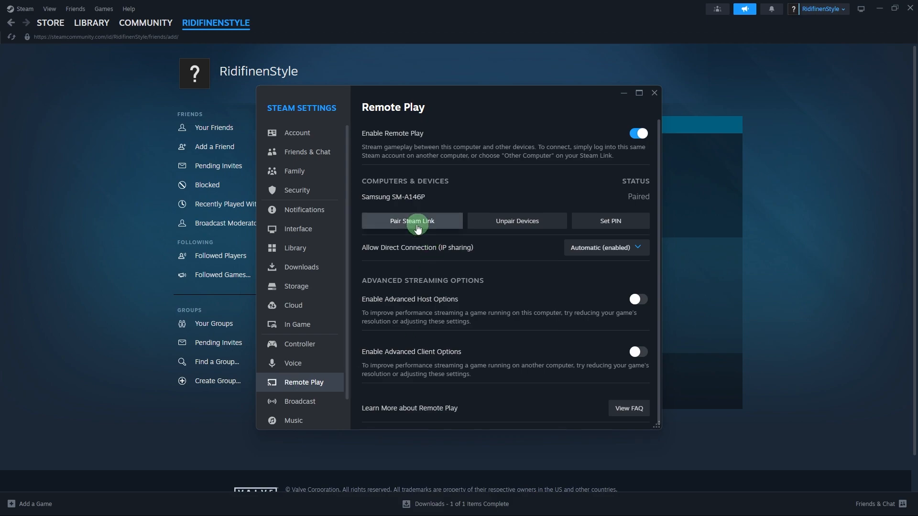
{"action": "left_click", "coordinate": [412, 221]}
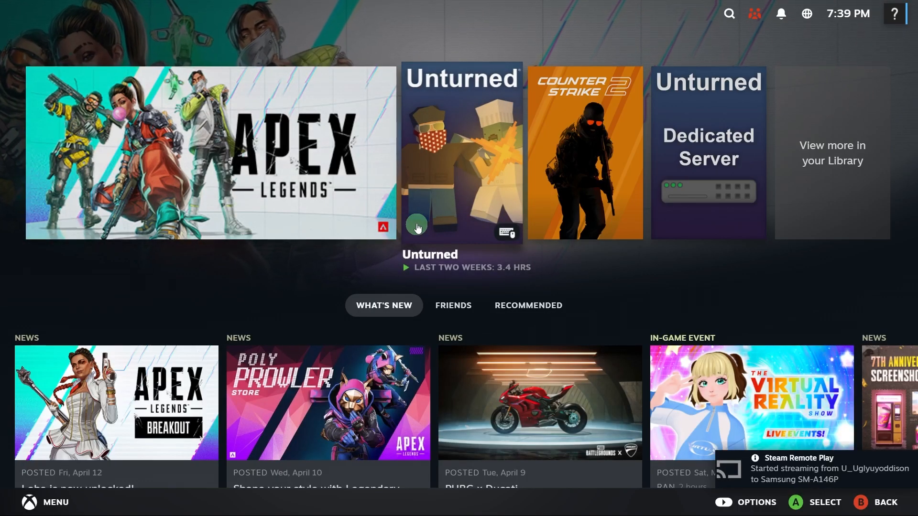
{"action": "scroll", "scroll_direction": "down", "scroll_amount": 3}
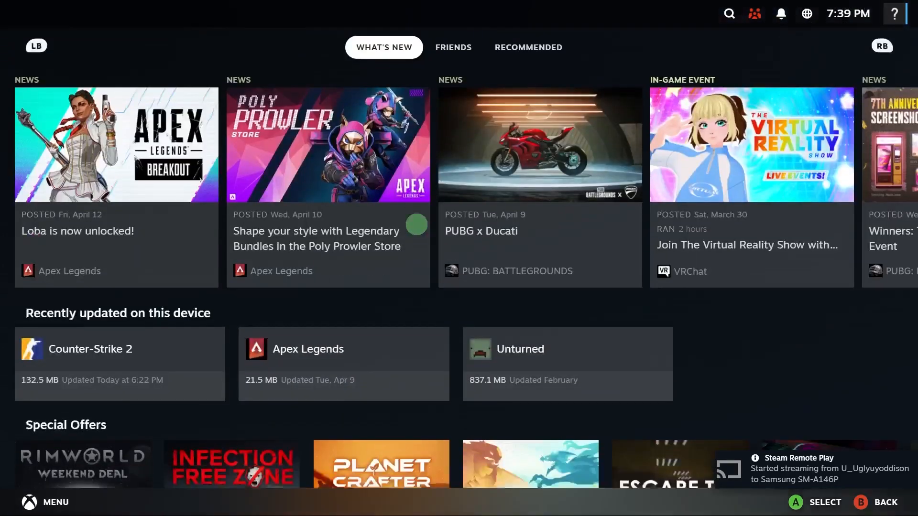
{"action": "left_click", "coordinate": [528, 47]}
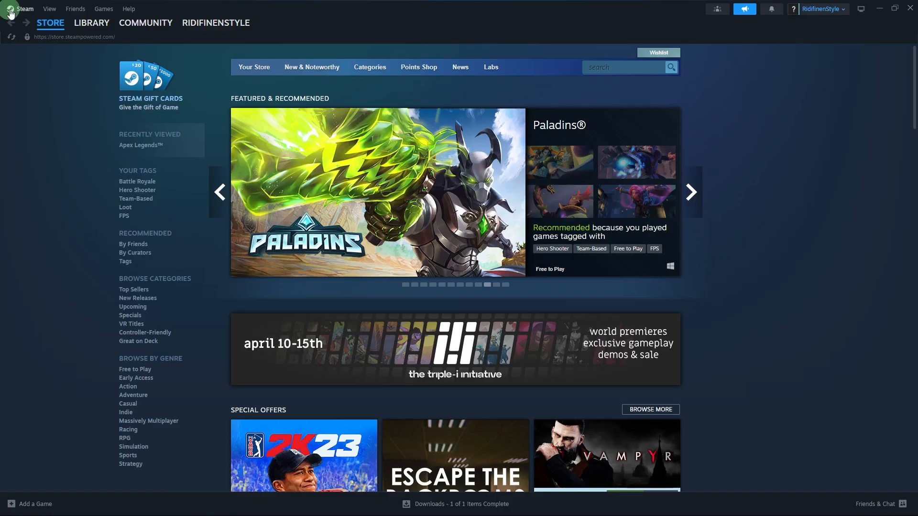
Review Controller settings such as game rumble and external gamepad support in Steam Settings.
{"action": "left_click", "coordinate": [27, 9]}
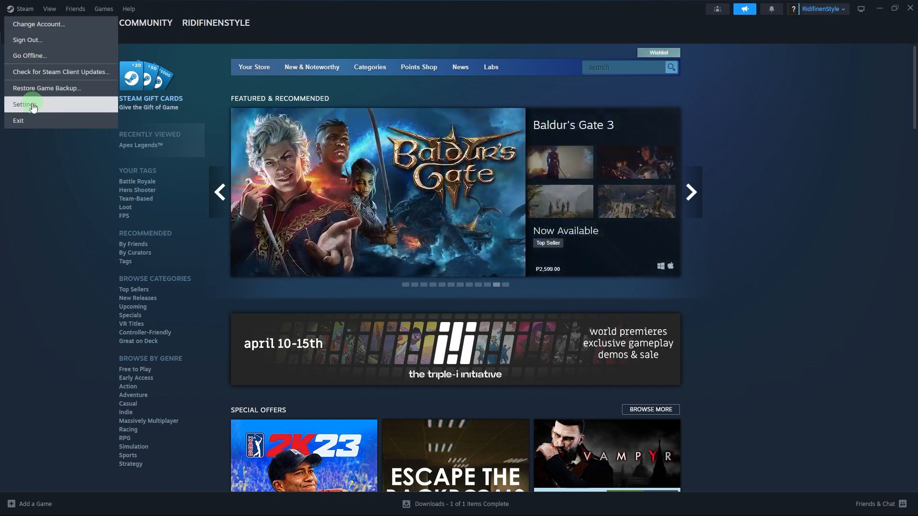
{"action": "left_click", "coordinate": [23, 104]}
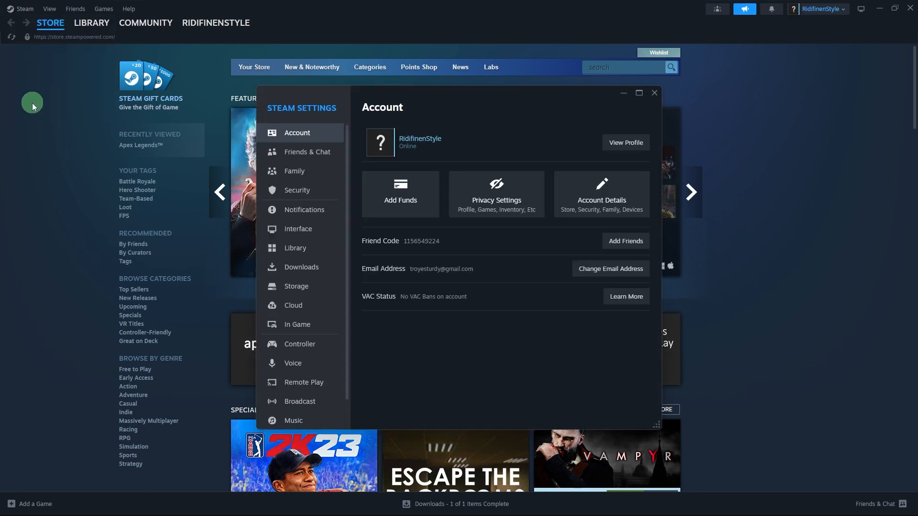
{"action": "mouse_move", "coordinate": [290, 343]}
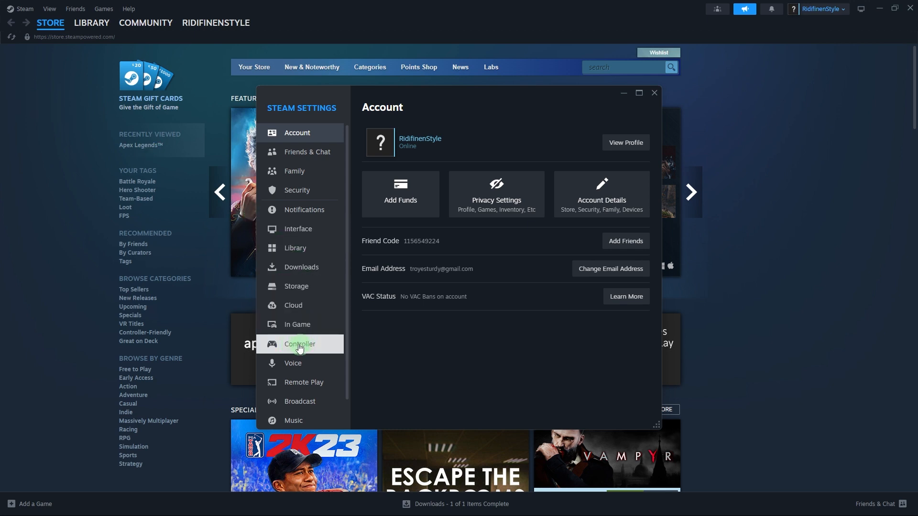
{"action": "left_click", "coordinate": [300, 345]}
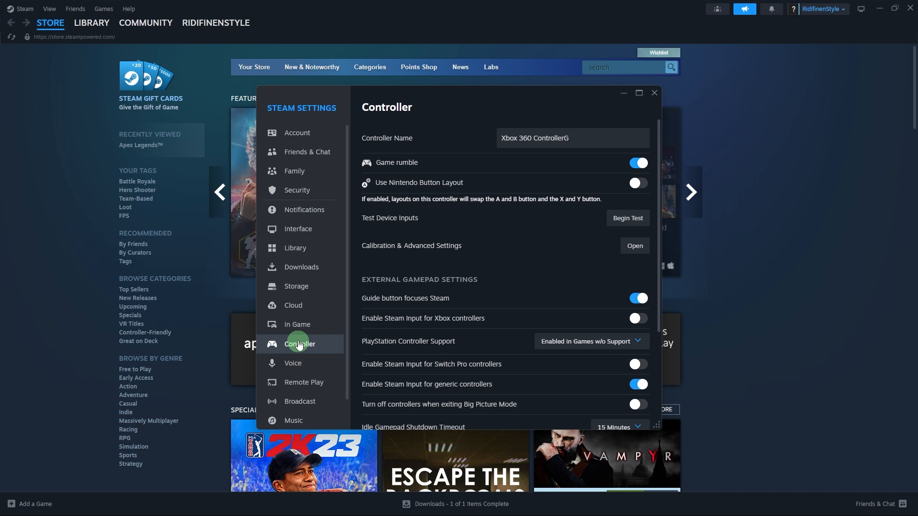
{"action": "mouse_move", "coordinate": [492, 239]}
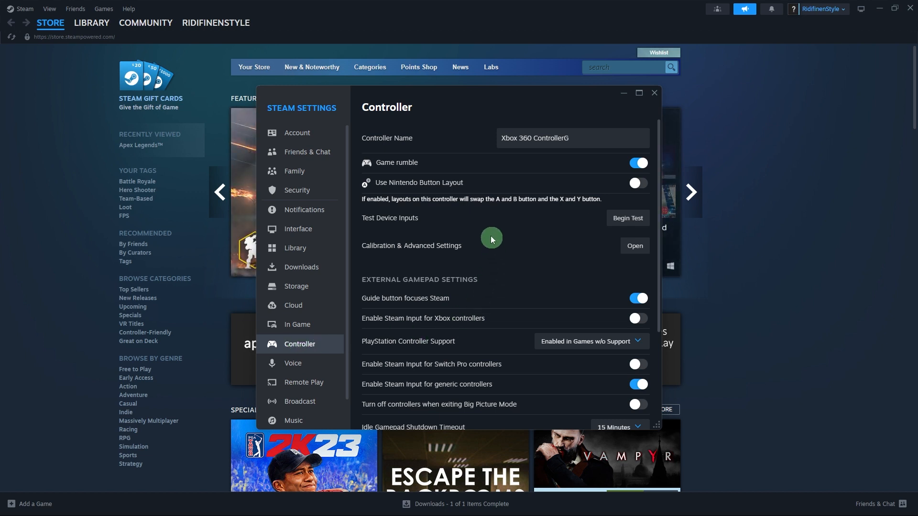
{"action": "mouse_move", "coordinate": [419, 162]}
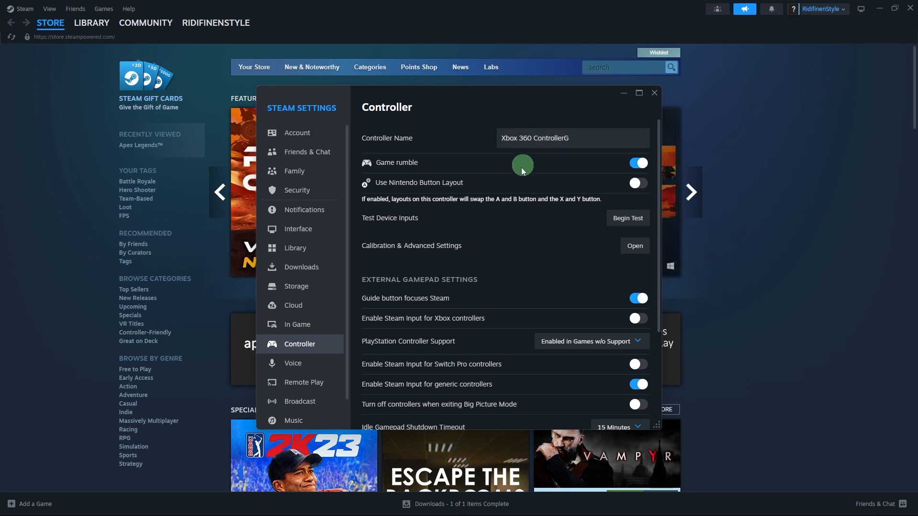
{"action": "scroll", "scroll_direction": "down", "scroll_amount": 3}
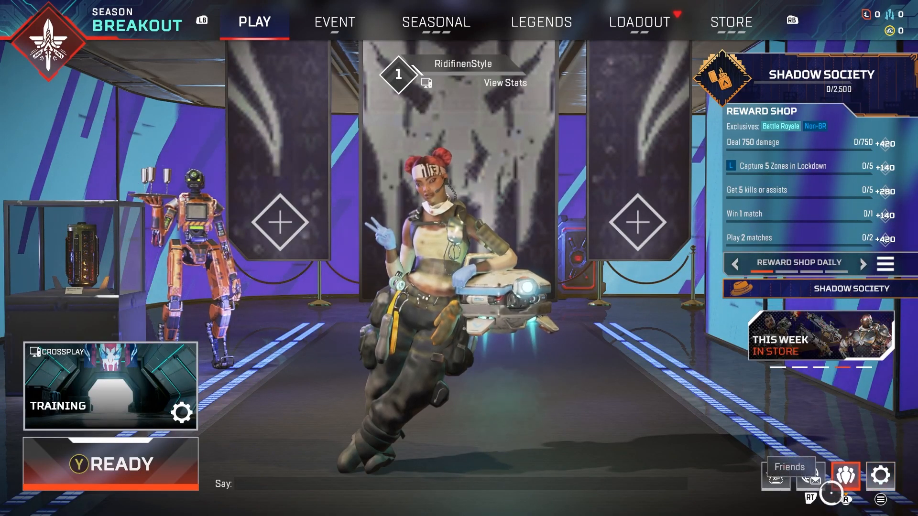
Switch Apex Legends party privacy from Open to Invite on the Friends screen.
{"action": "left_click", "coordinate": [845, 476]}
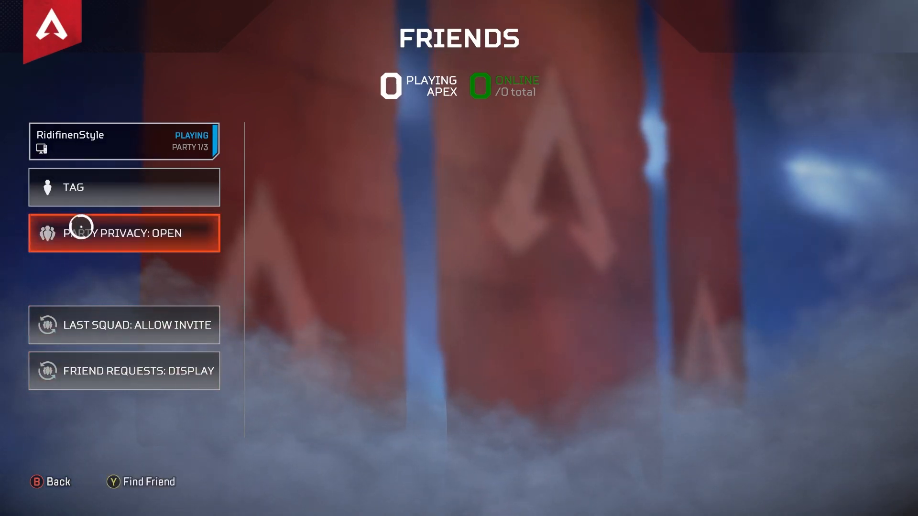
{"action": "left_click", "coordinate": [123, 233]}
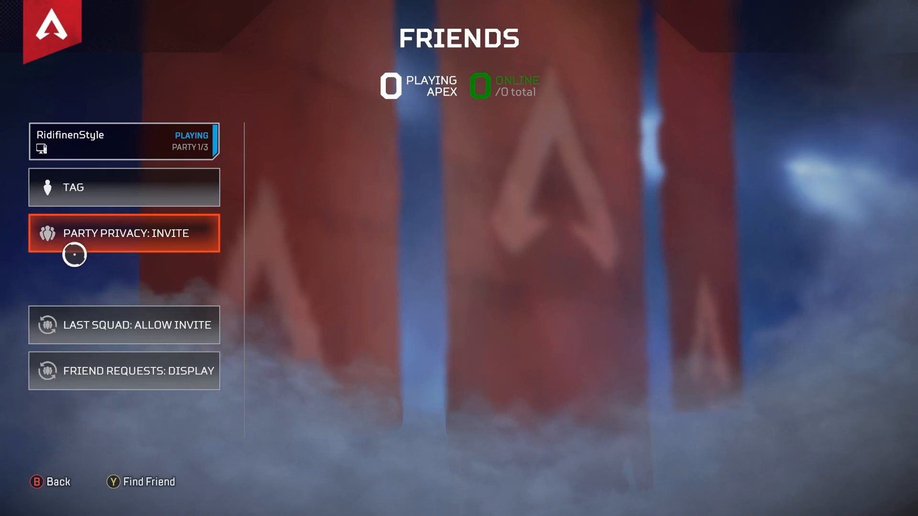